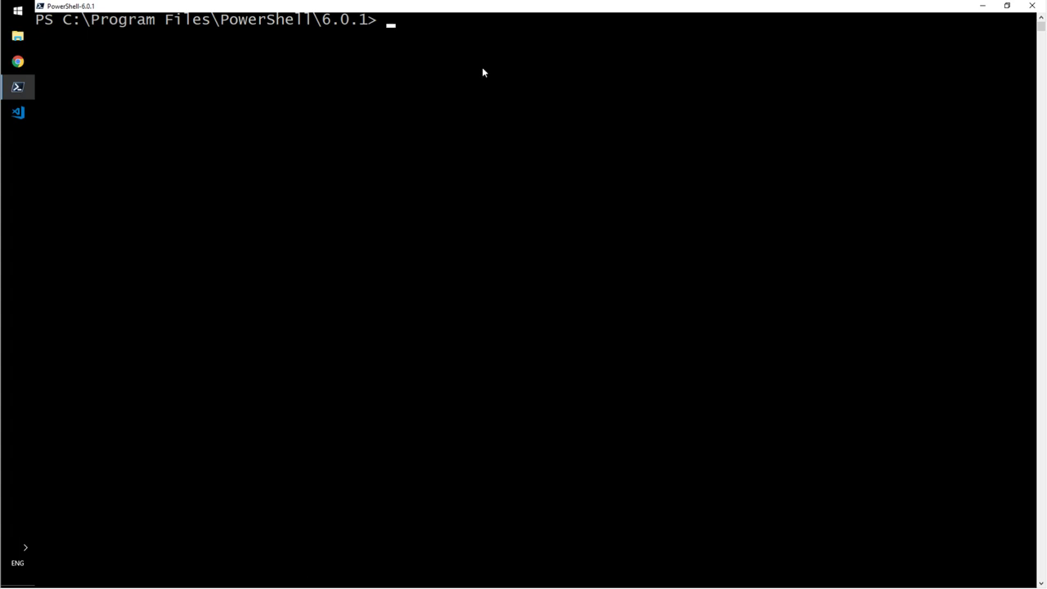
pyautogui.moveTo(546, 219)
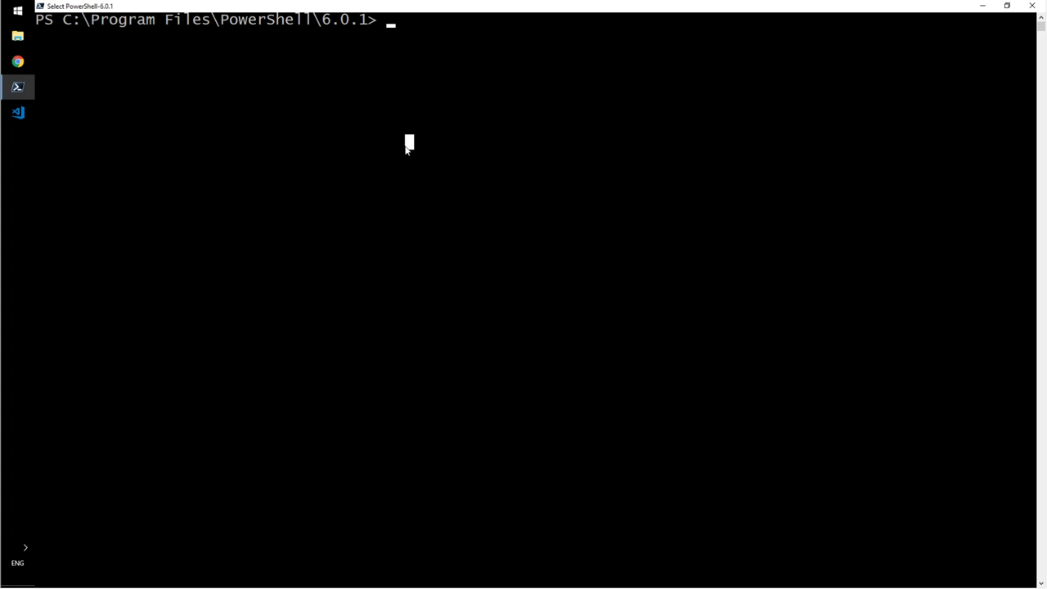
# Run read-host what is your name? unquoted and then quoted, answering ambi each time.
pyautogui.write('read-host')
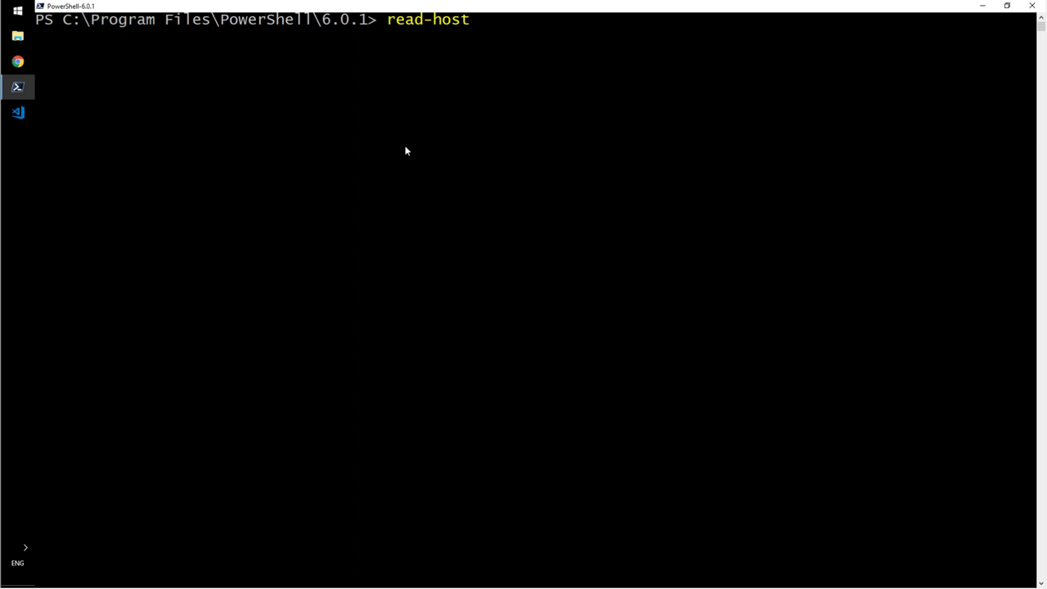
pyautogui.write('what is your name?')
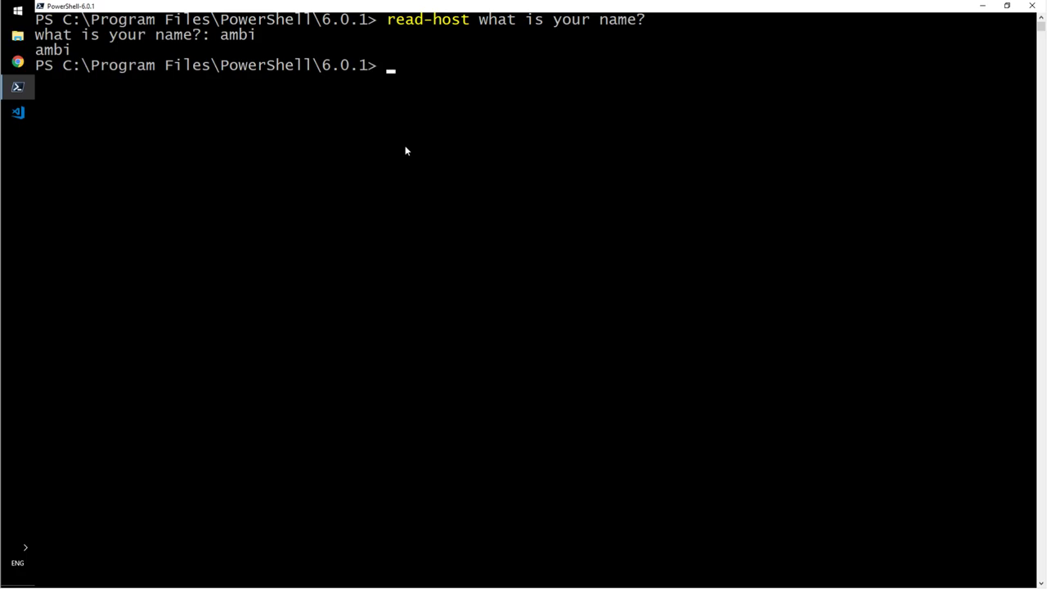
pyautogui.write("read-host what is your name?'")
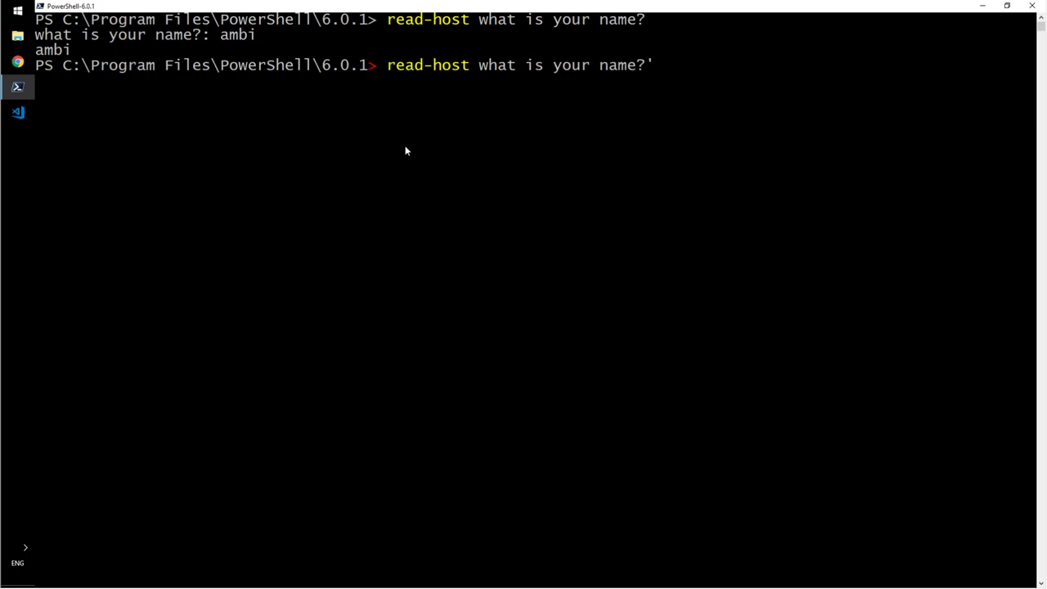
pyautogui.write("'")
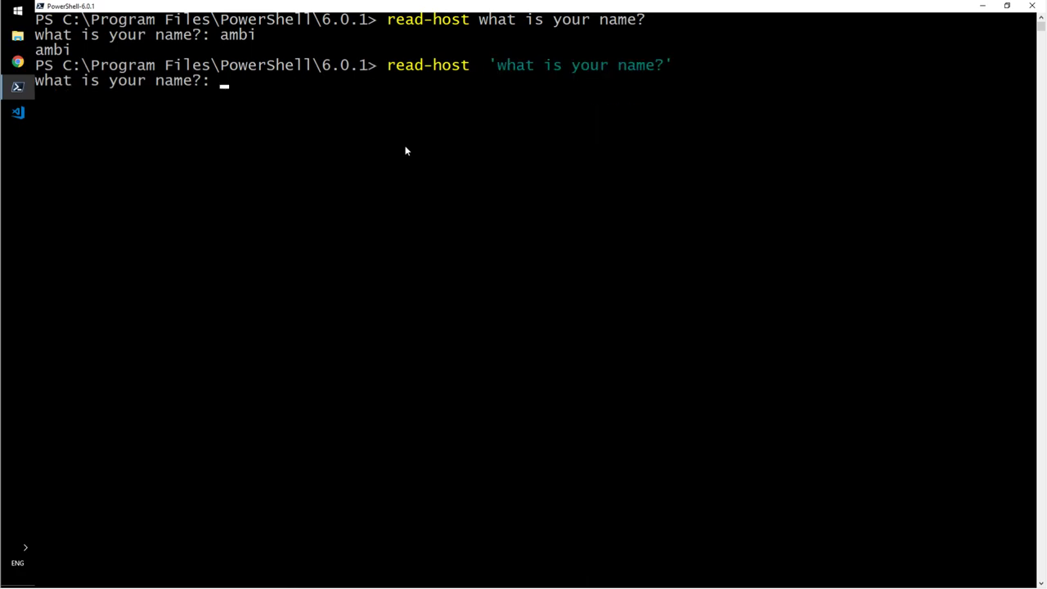
pyautogui.write('ambi')
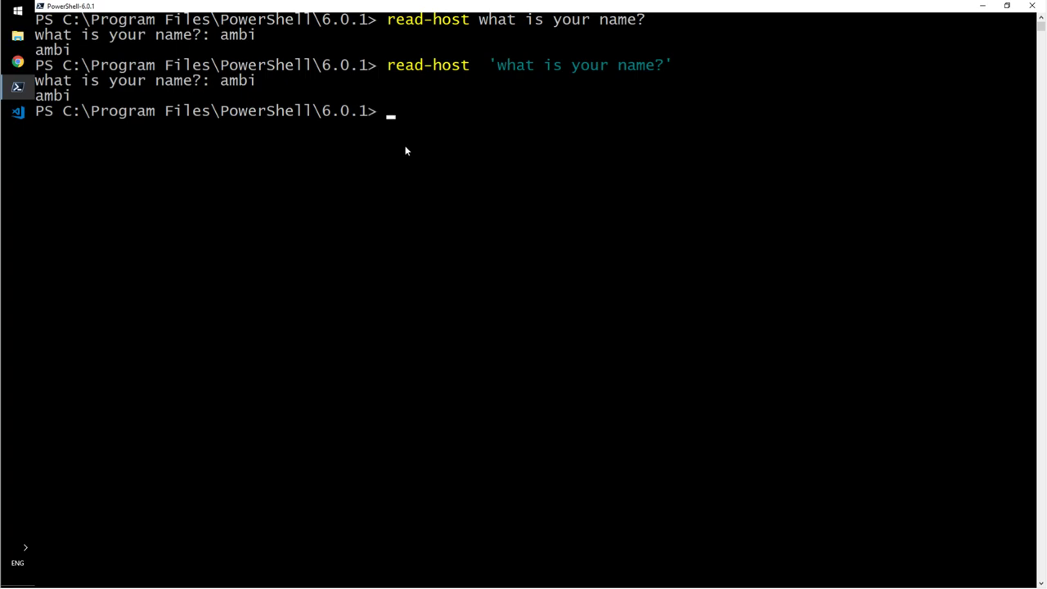
# Run Write-Host Hello (read-host what is your name?) so the console greets "Hello ambi".
pyautogui.write('w')
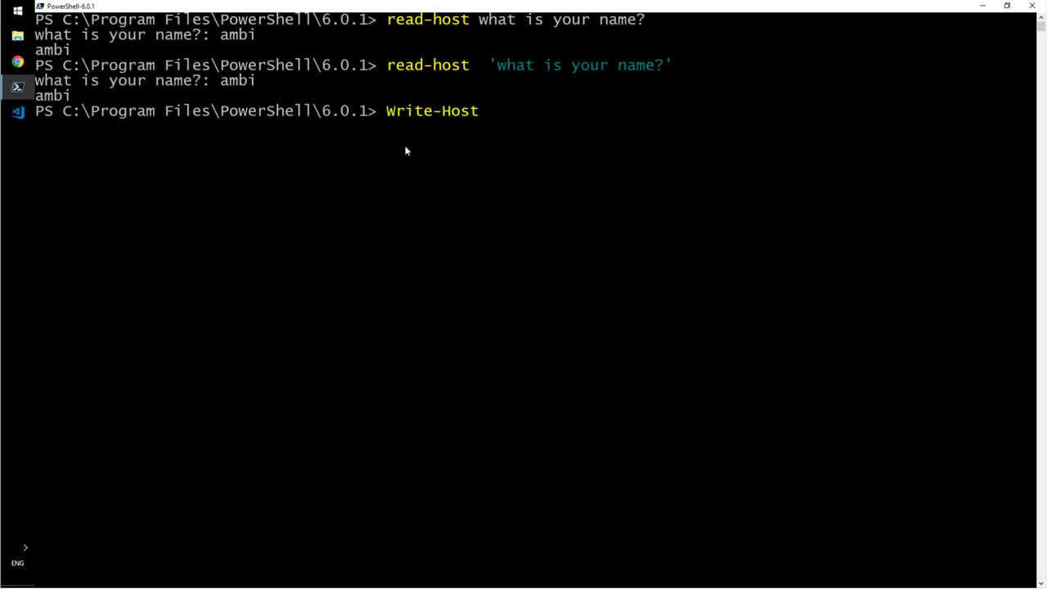
pyautogui.write('H')
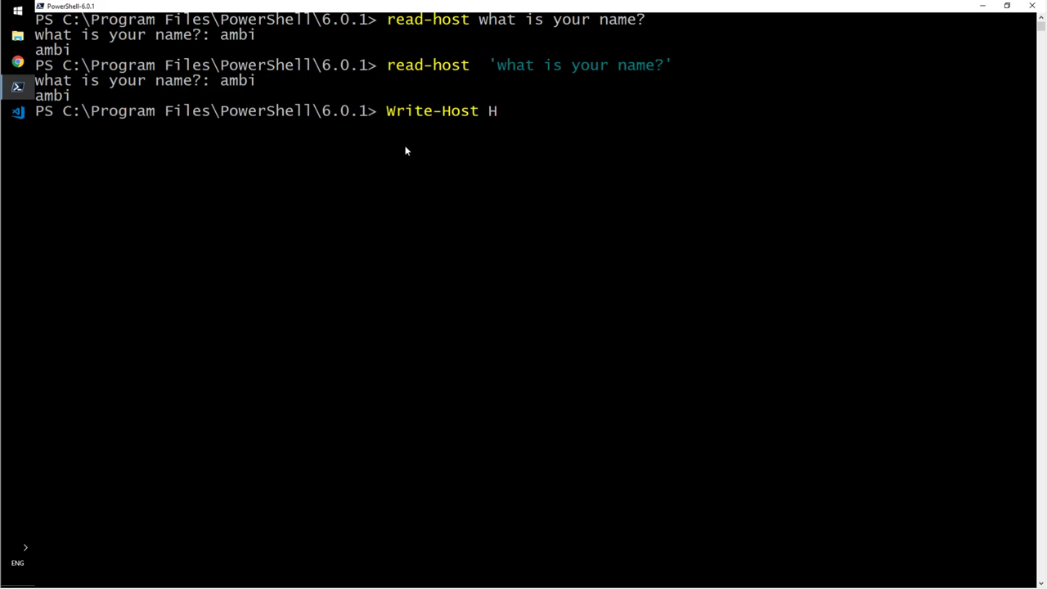
pyautogui.write('ello (rea')
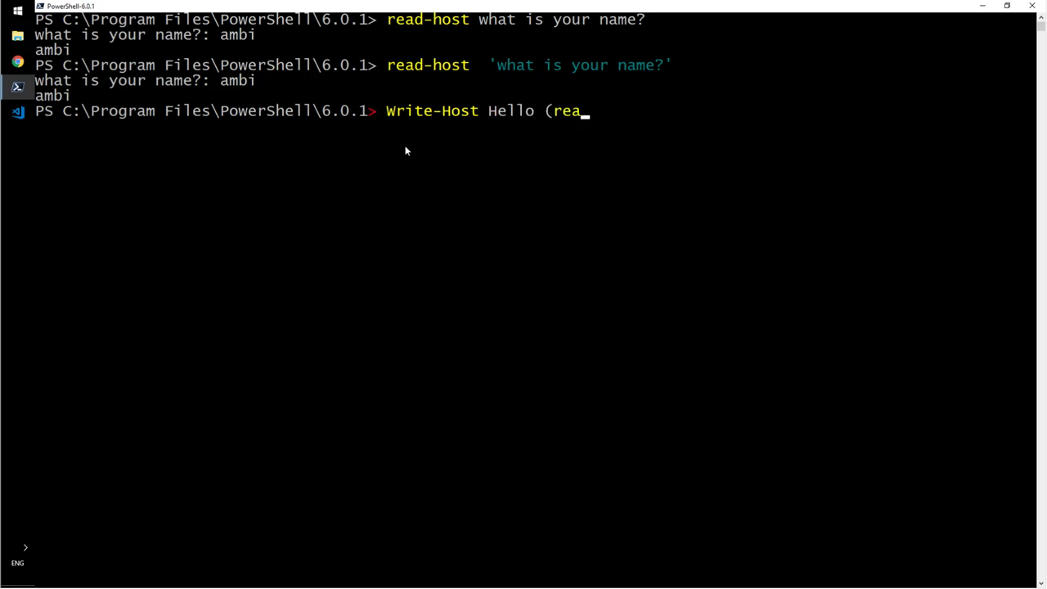
pyautogui.write('d-host')
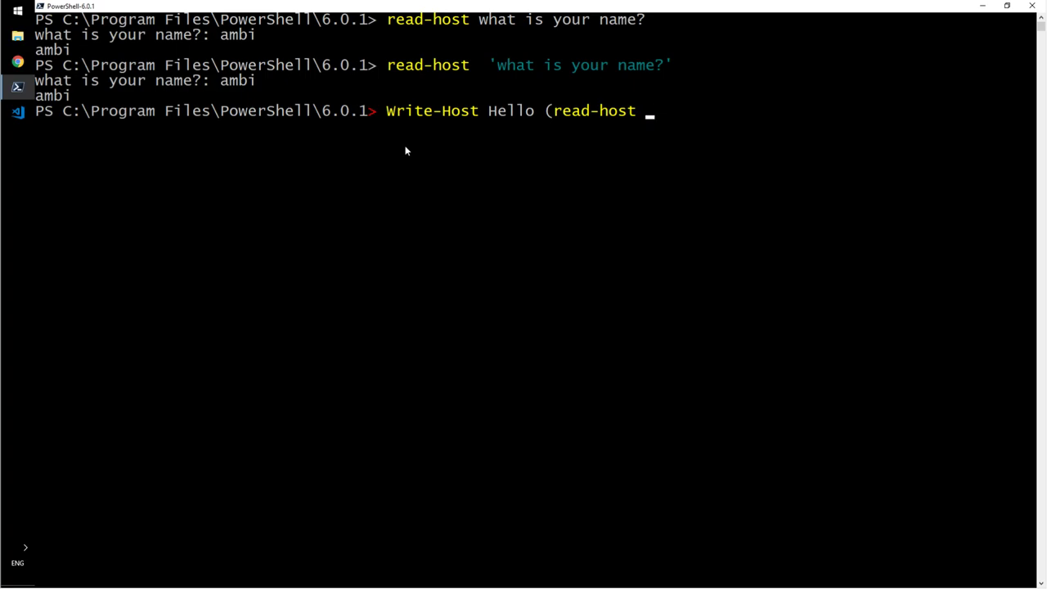
pyautogui.write('what')
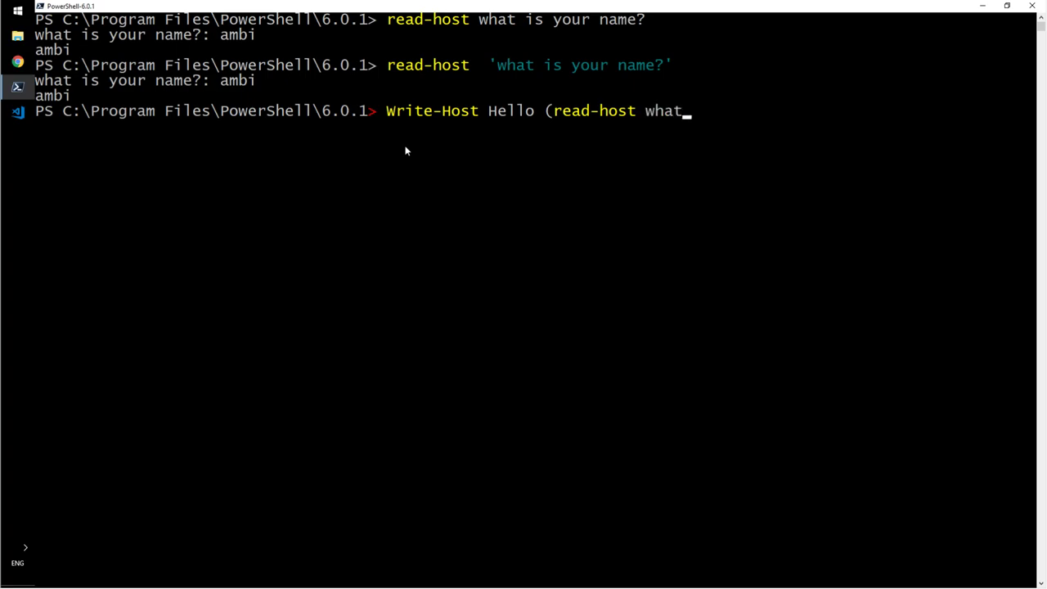
pyautogui.write('is your n')
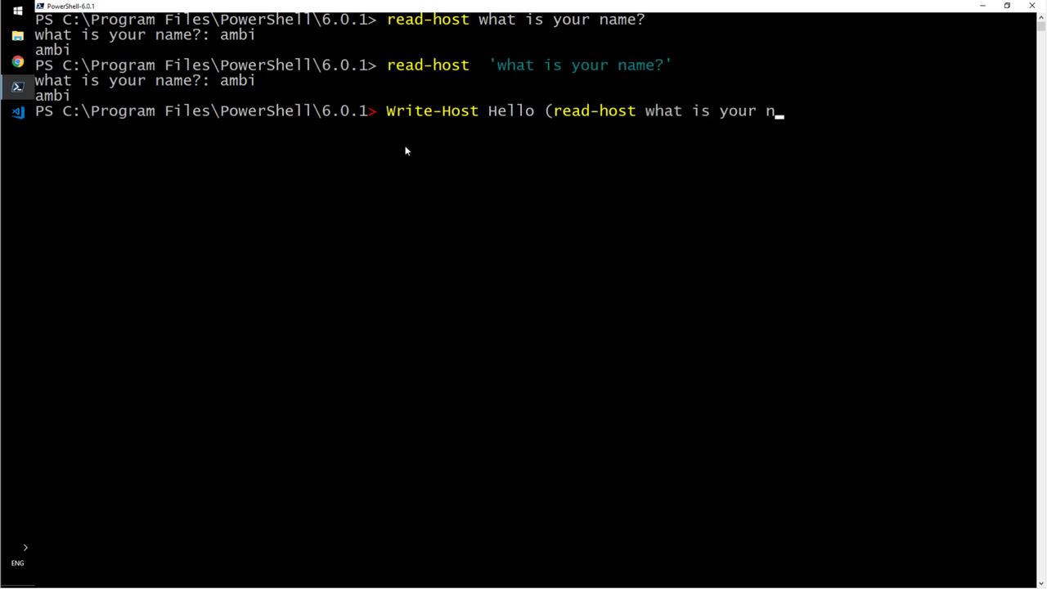
pyautogui.write('ame?')
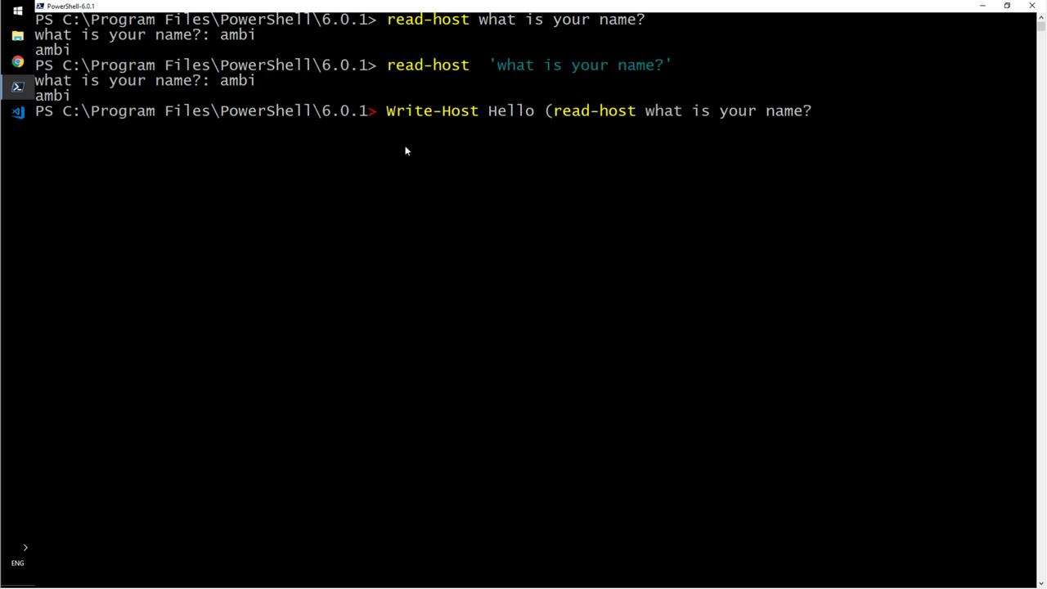
pyautogui.write(')')
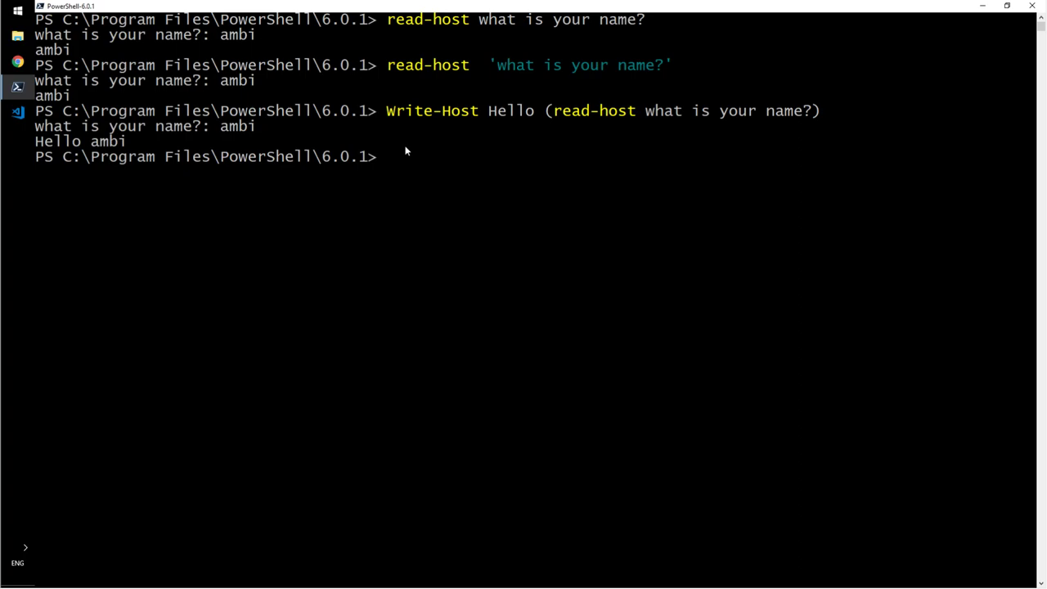
# Store the Read-Host answer ambi in $name and echo the variable back.
pyautogui.write('$name =')
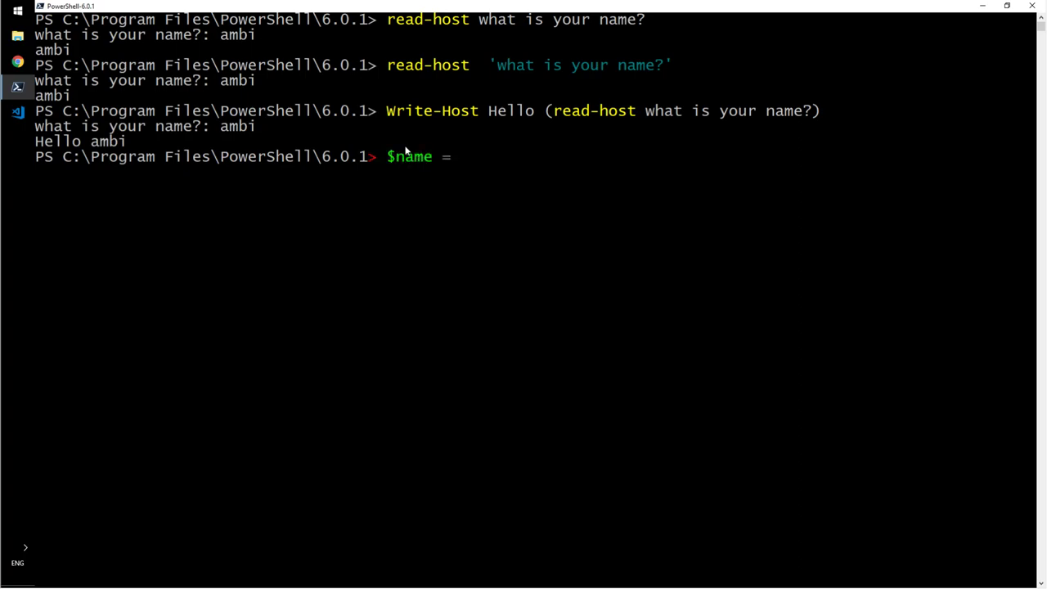
pyautogui.moveTo(412, 147)
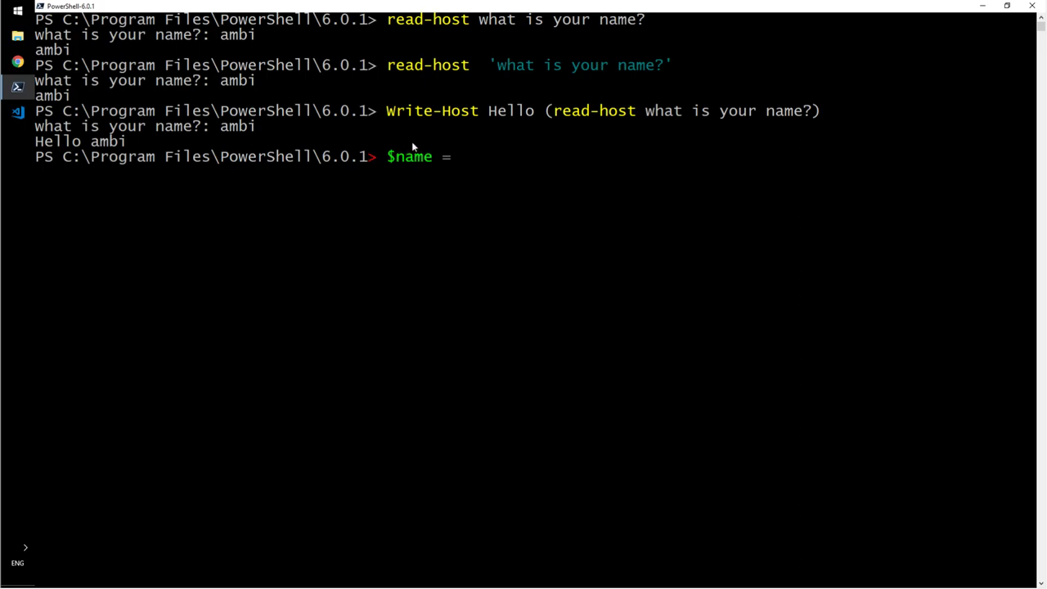
pyautogui.moveTo(603, 162)
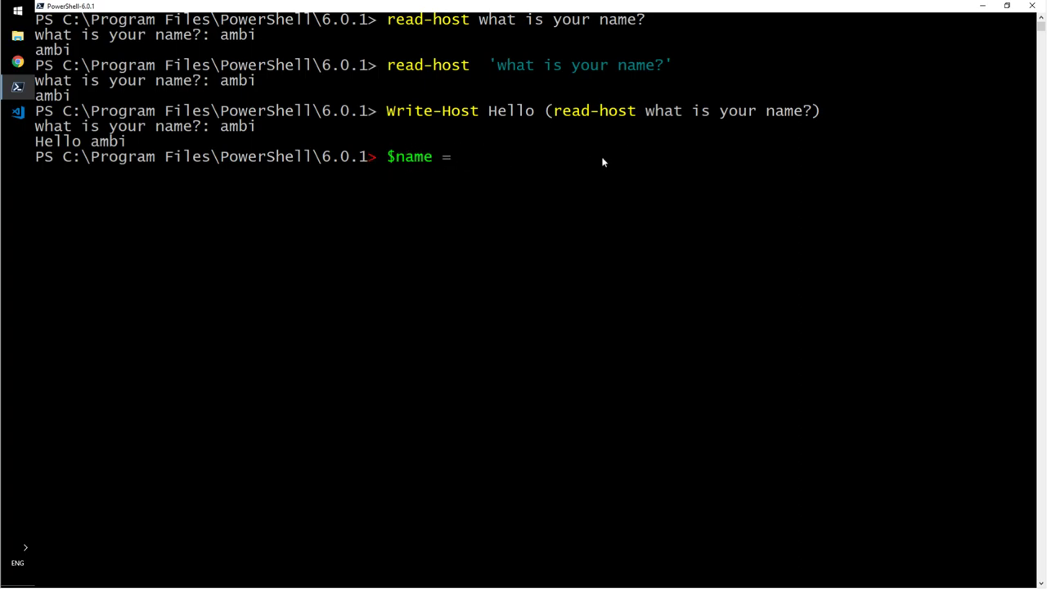
pyautogui.write('read-host')
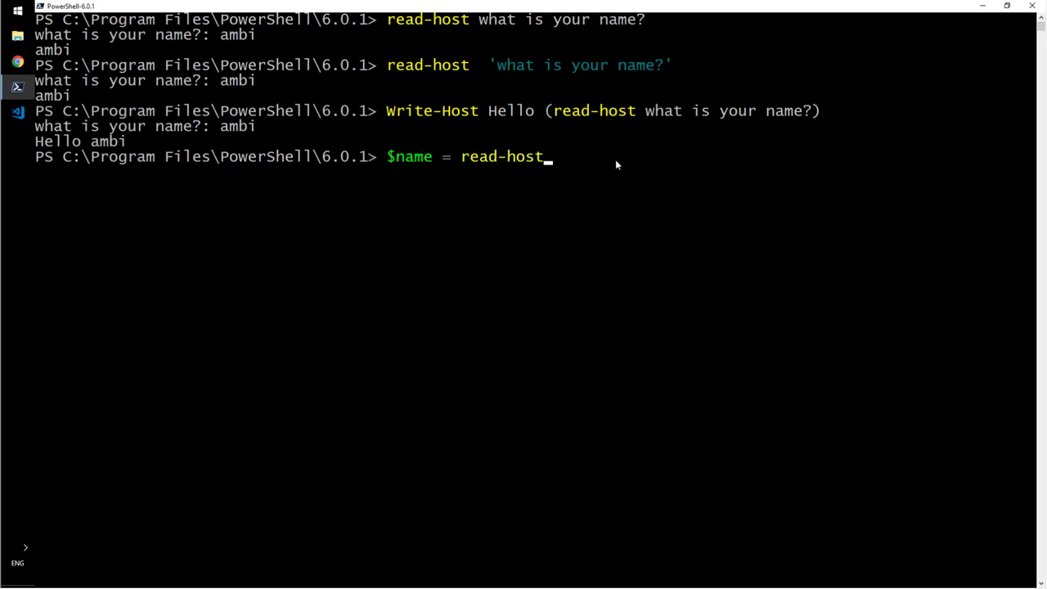
pyautogui.write('what is your name?')
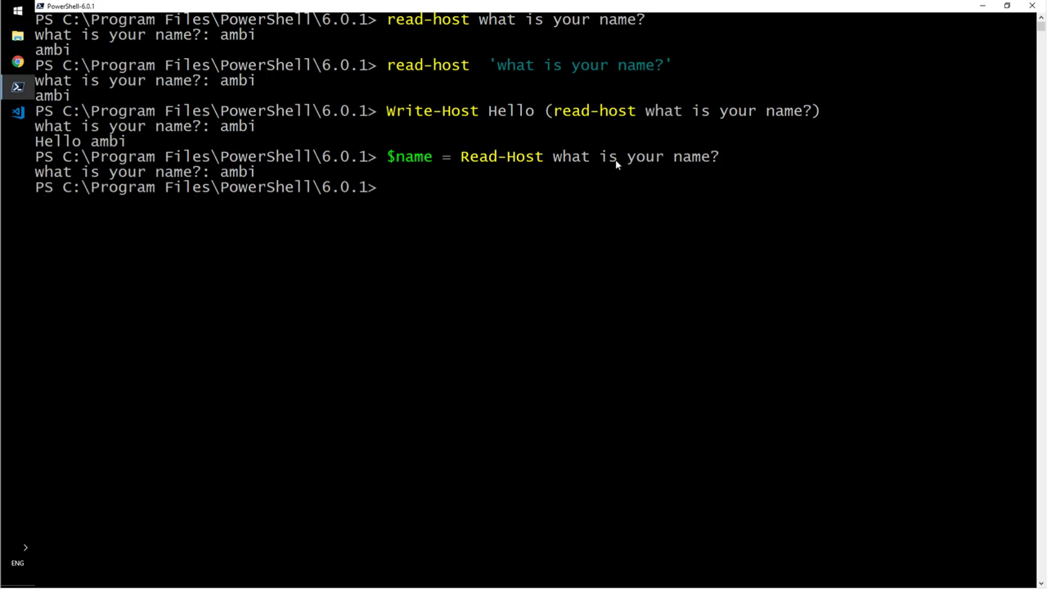
pyautogui.write('$name')
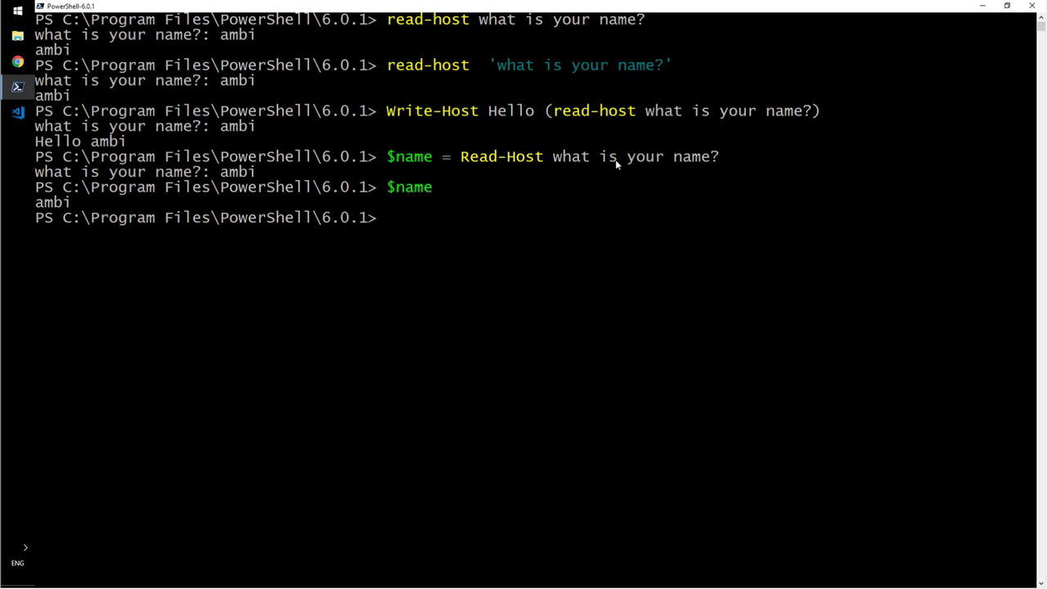
# Print hello $name with write-host, then start a -ForegroundColor variant of the same line.
pyautogui.write('write-')
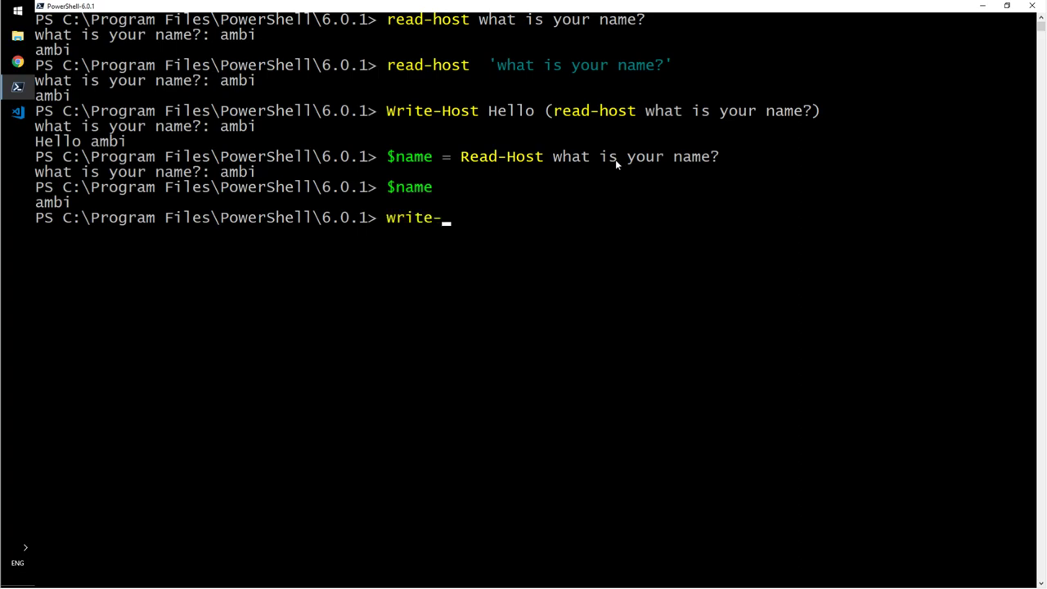
pyautogui.write('host hello')
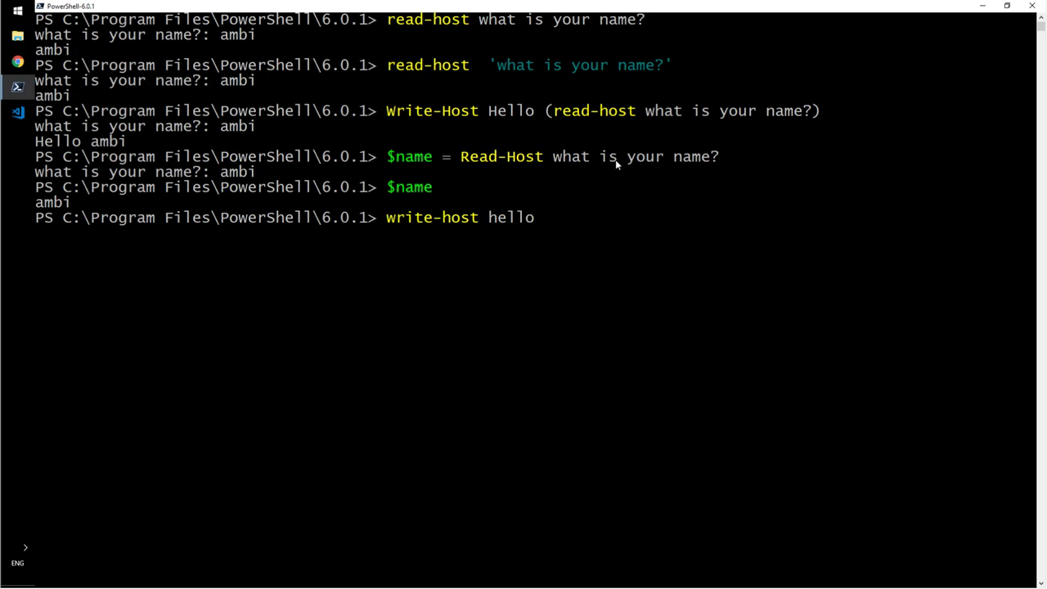
pyautogui.write('$')
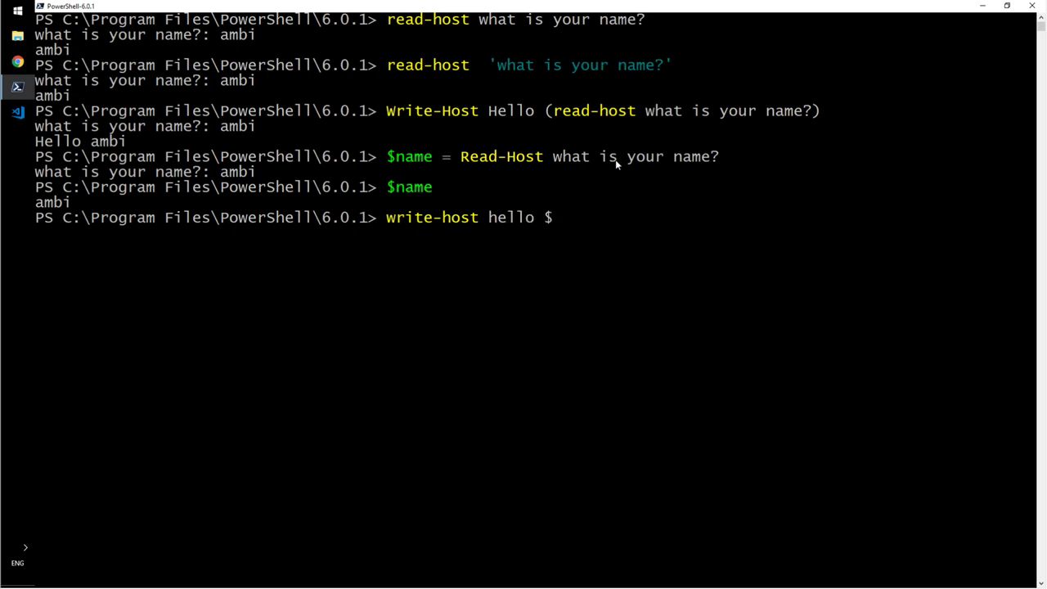
pyautogui.write('name')
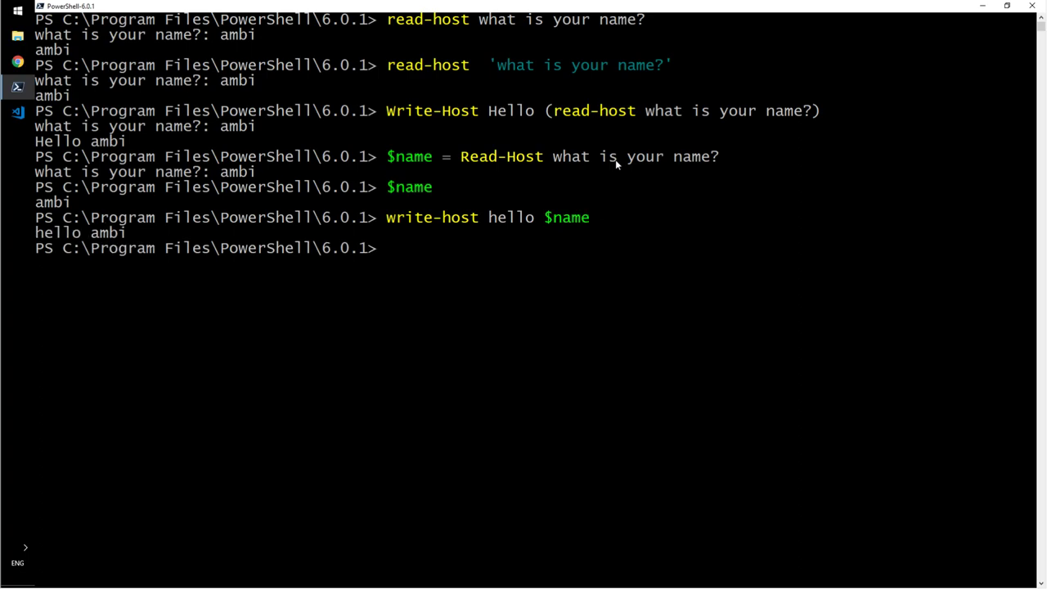
pyautogui.write('write-host hello $name -fo')
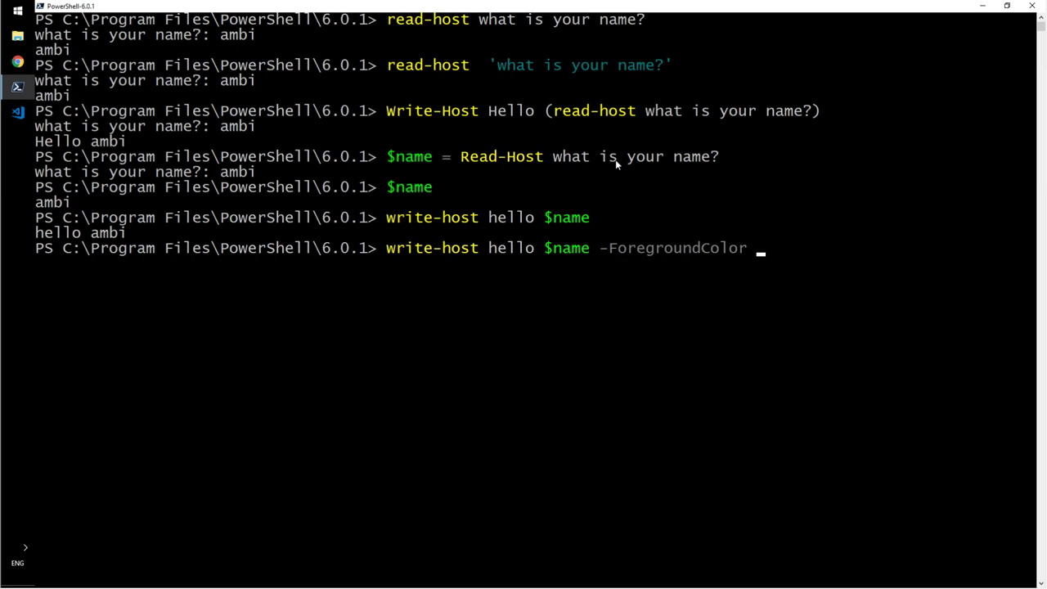
# Print hello $name in Cyan, then with -BackgroundColor Black and then Blue.
pyautogui.write('Cyan')
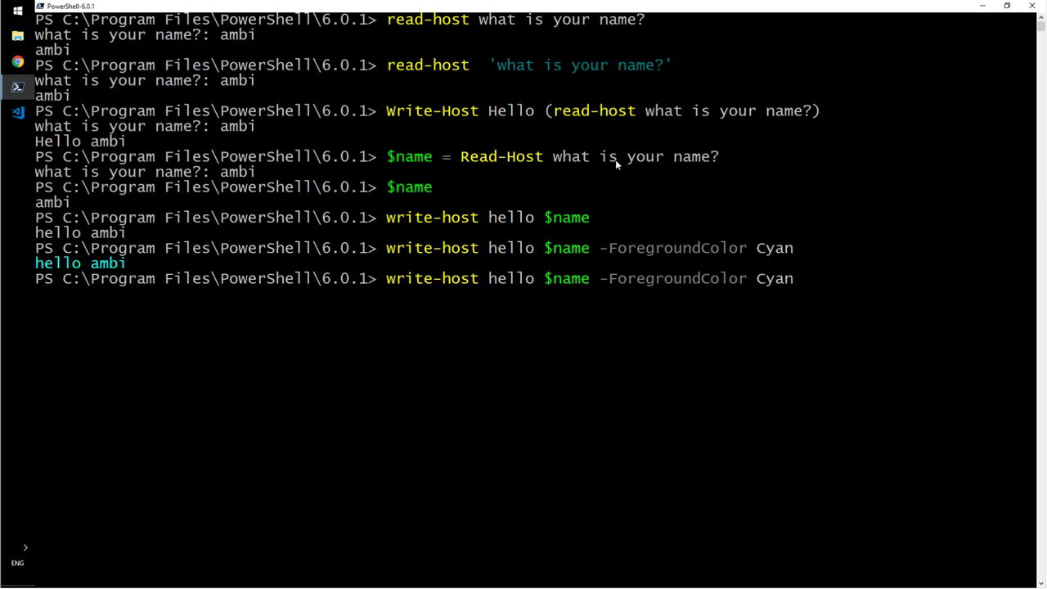
pyautogui.write('-BackgroundColor')
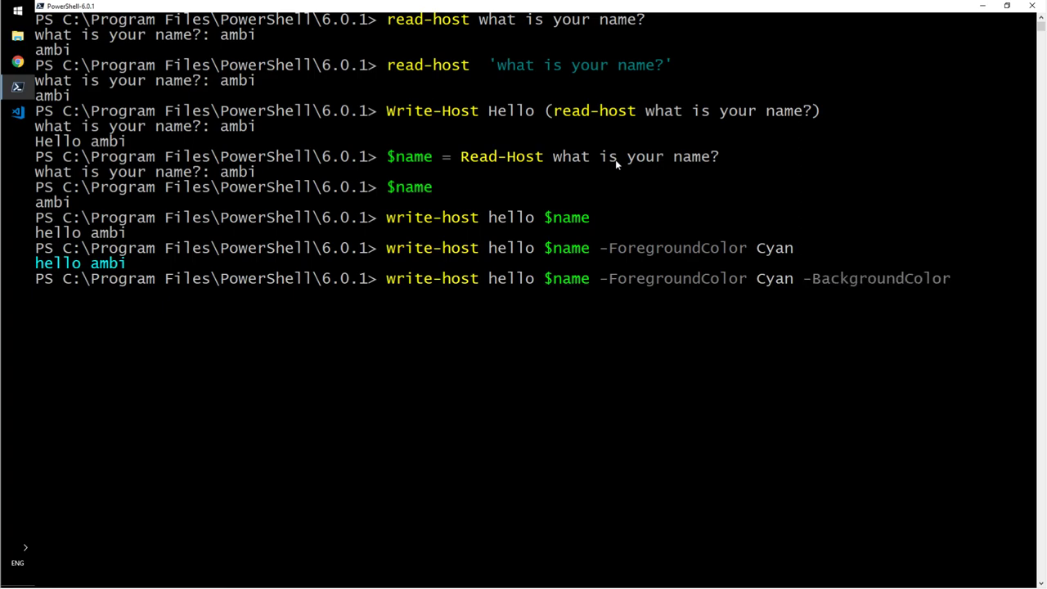
pyautogui.write('Black')
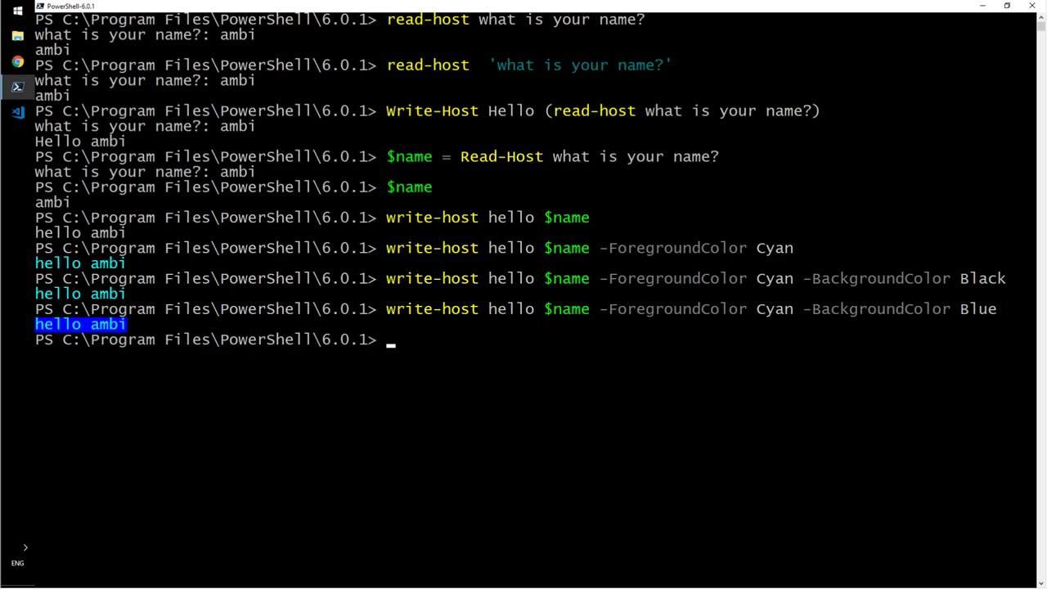
pyautogui.moveTo(448, 350)
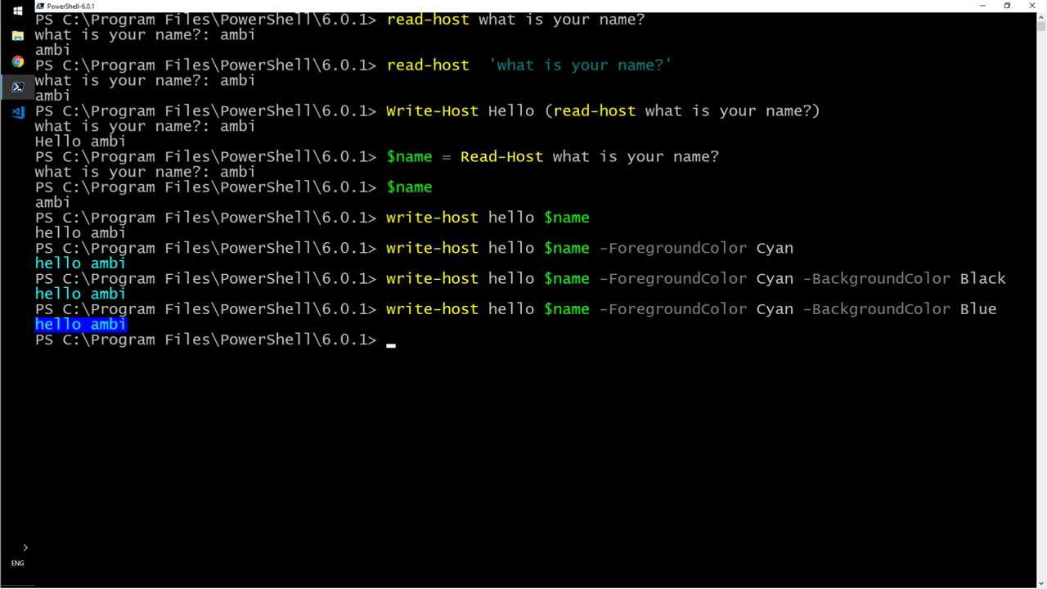
pyautogui.moveTo(455, 324)
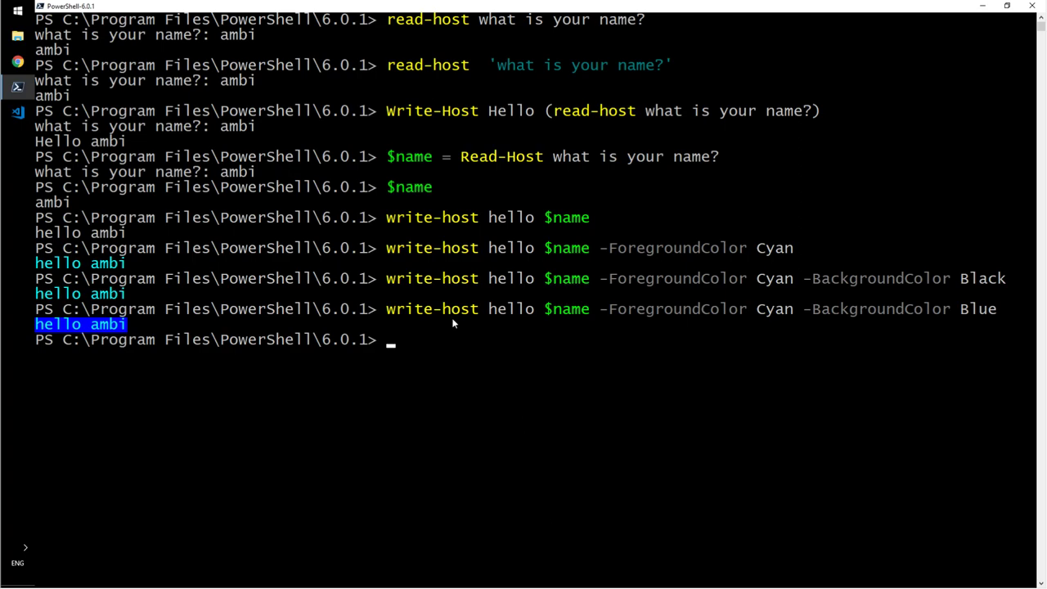
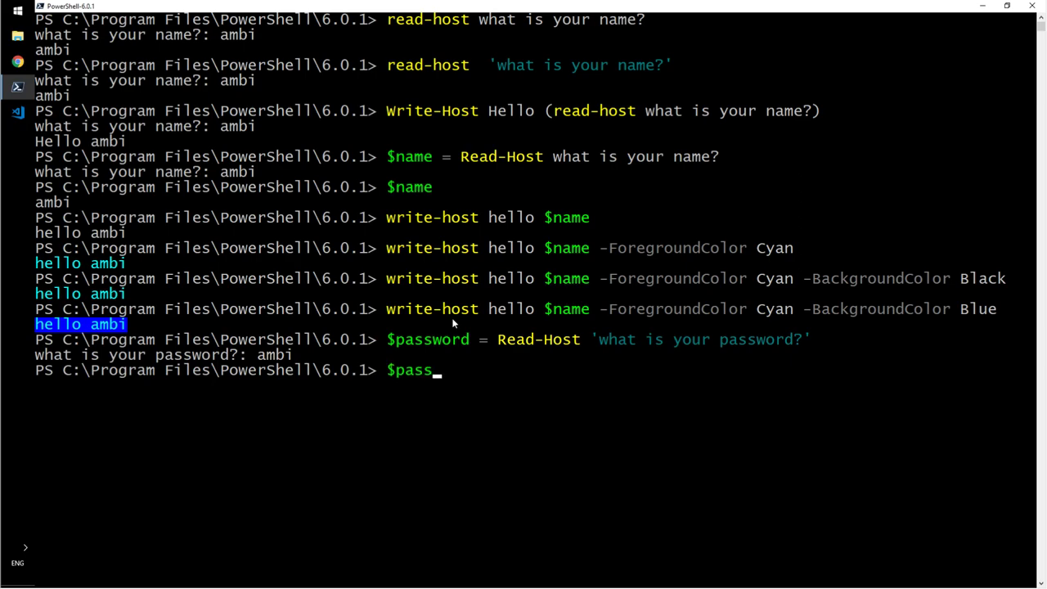
pyautogui.moveTo(450, 373)
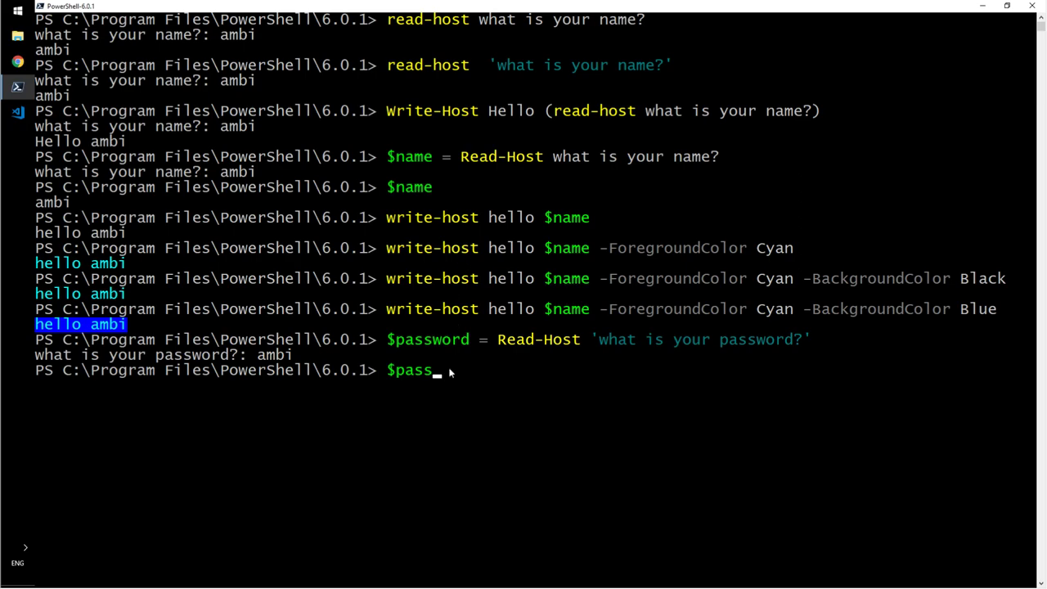
pyautogui.write('word')
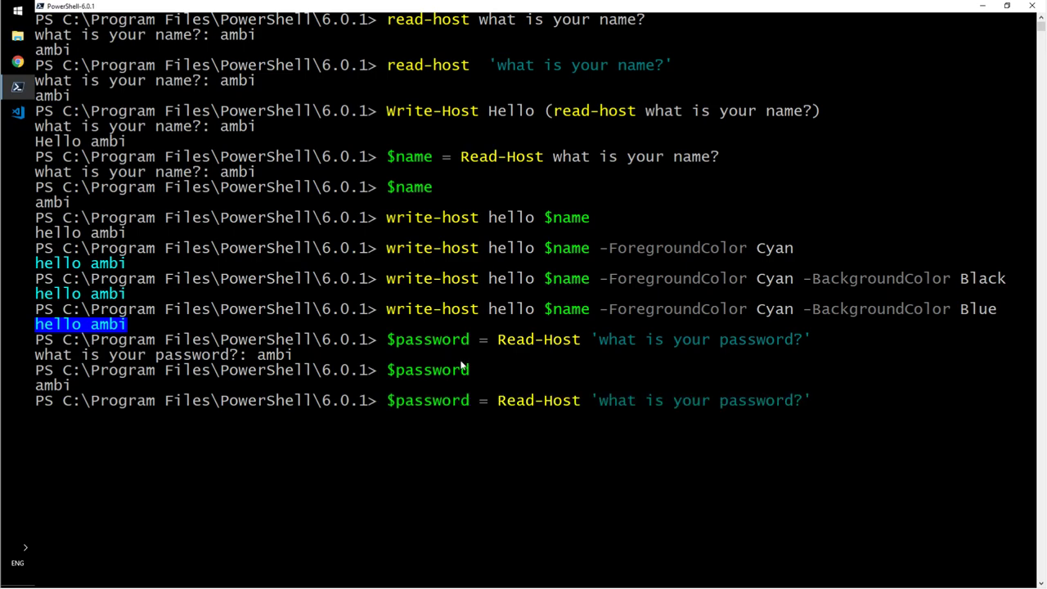
# Rerun Read-Host with -AsSecureString, enter the masked password, and show $password as System.Security.SecureString.
pyautogui.write('-ass')
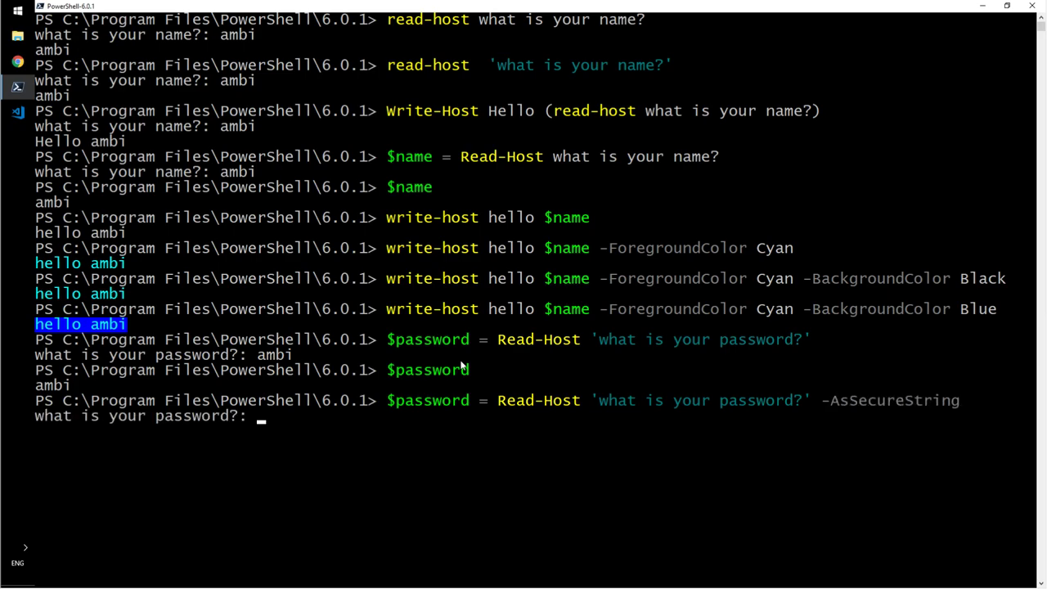
pyautogui.write('****')
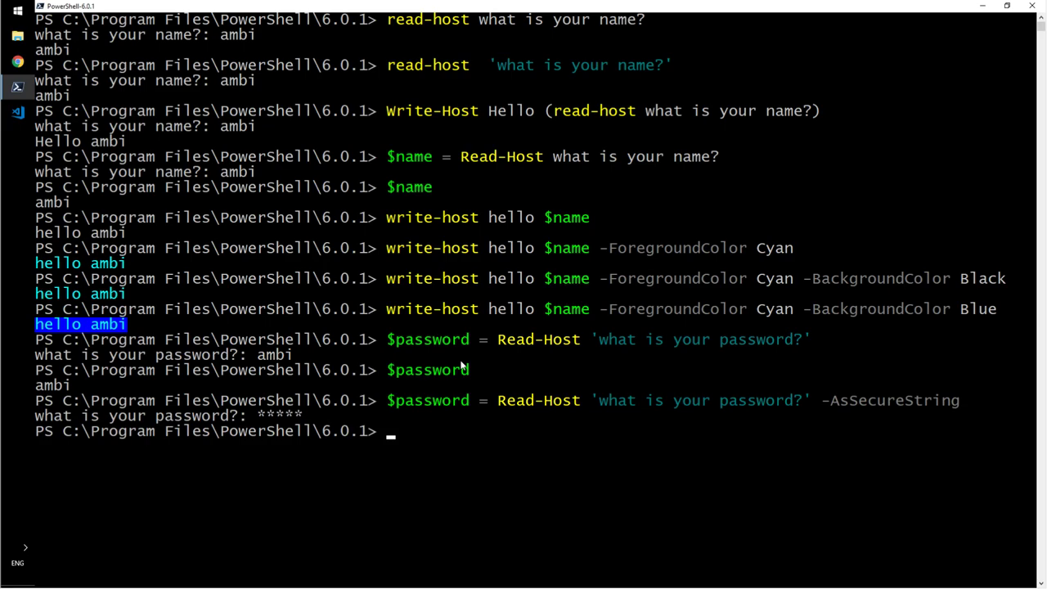
pyautogui.write('$password')
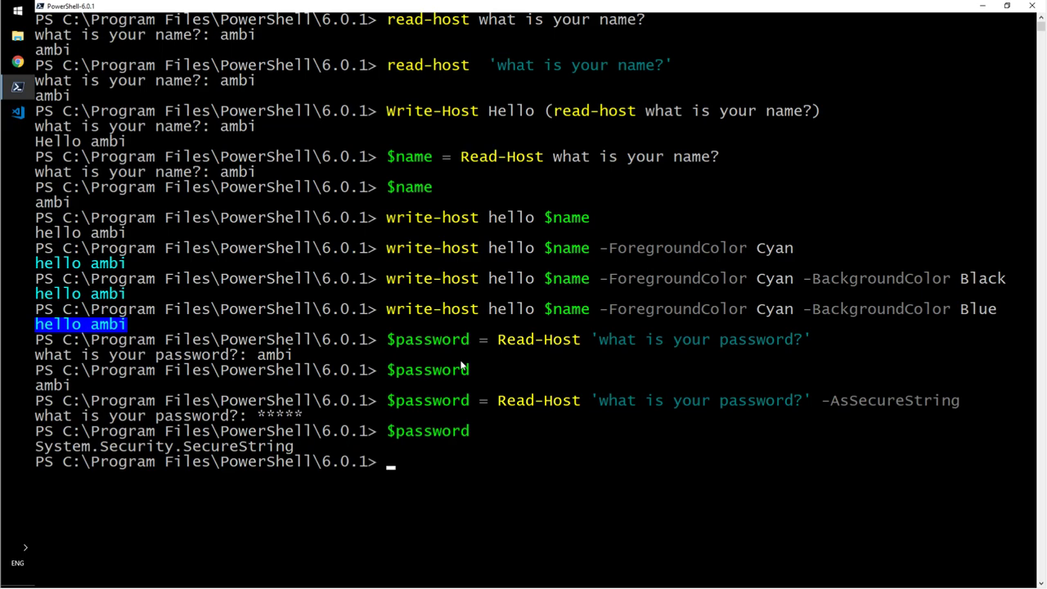
pyautogui.moveTo(472, 360)
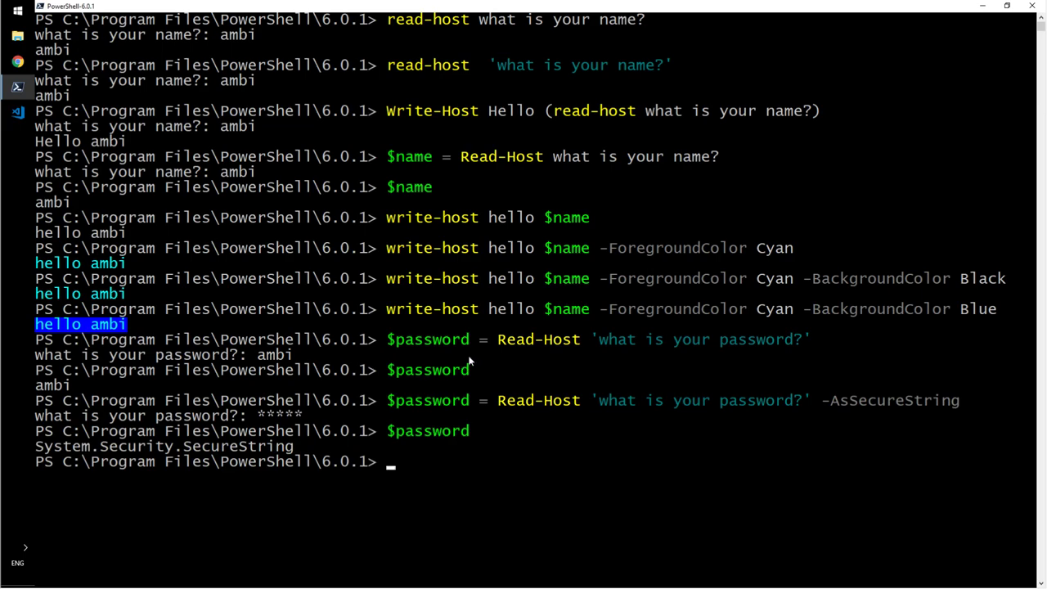
# Pipe $password into ConvertFrom-SecureString to output the encrypted hexadecimal string.
pyautogui.write('$password |')
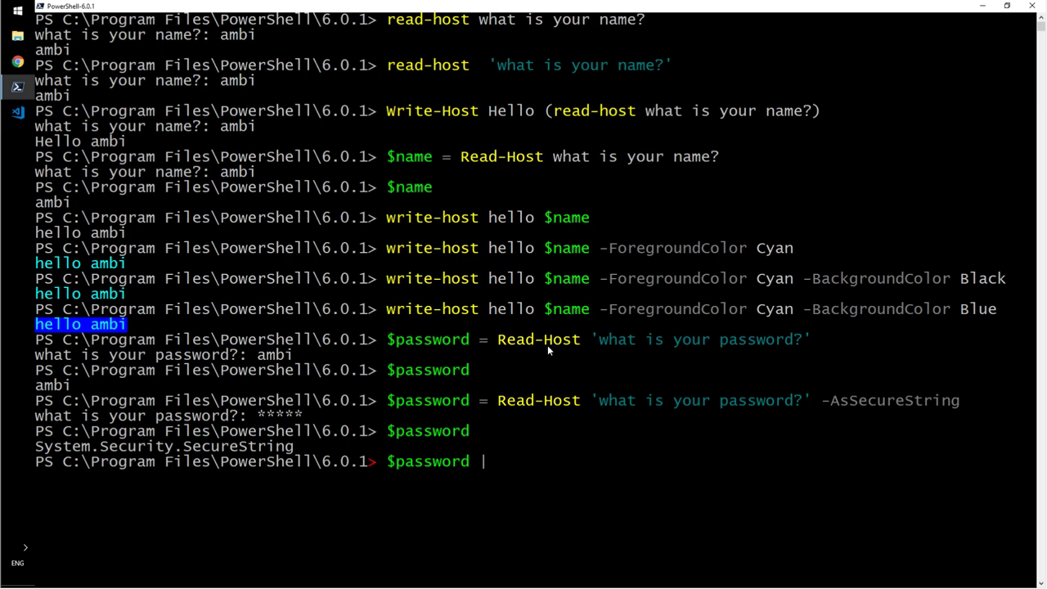
pyautogui.write('fr')
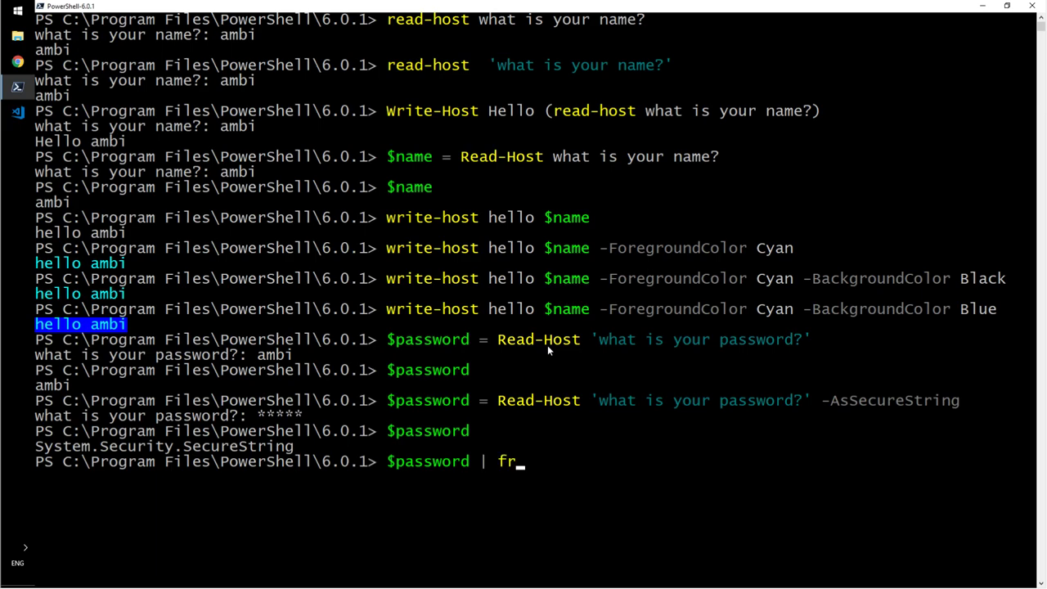
pyautogui.write('onvertfr')
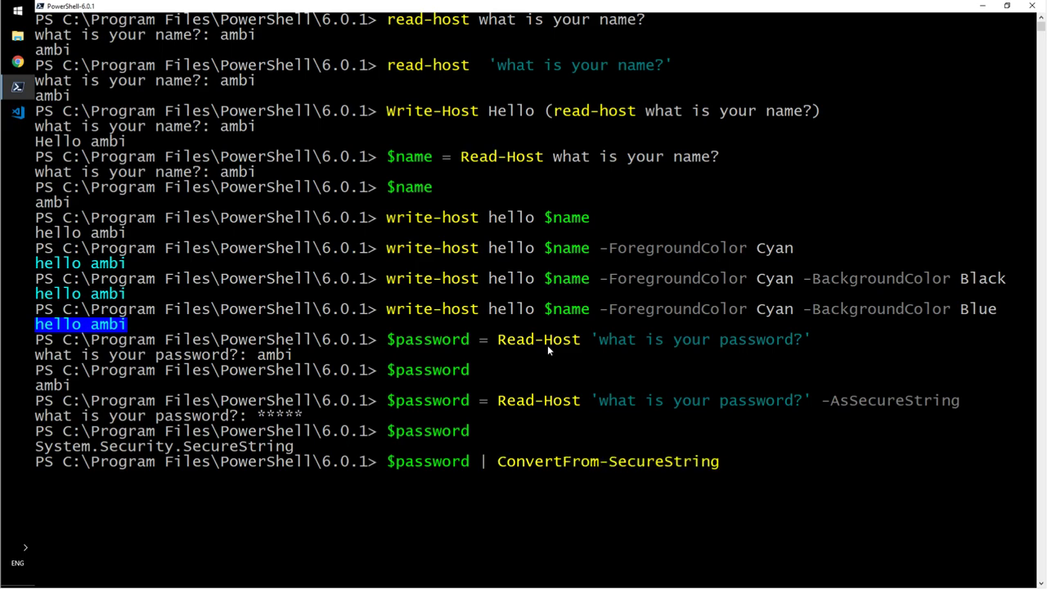
pyautogui.press('enter')
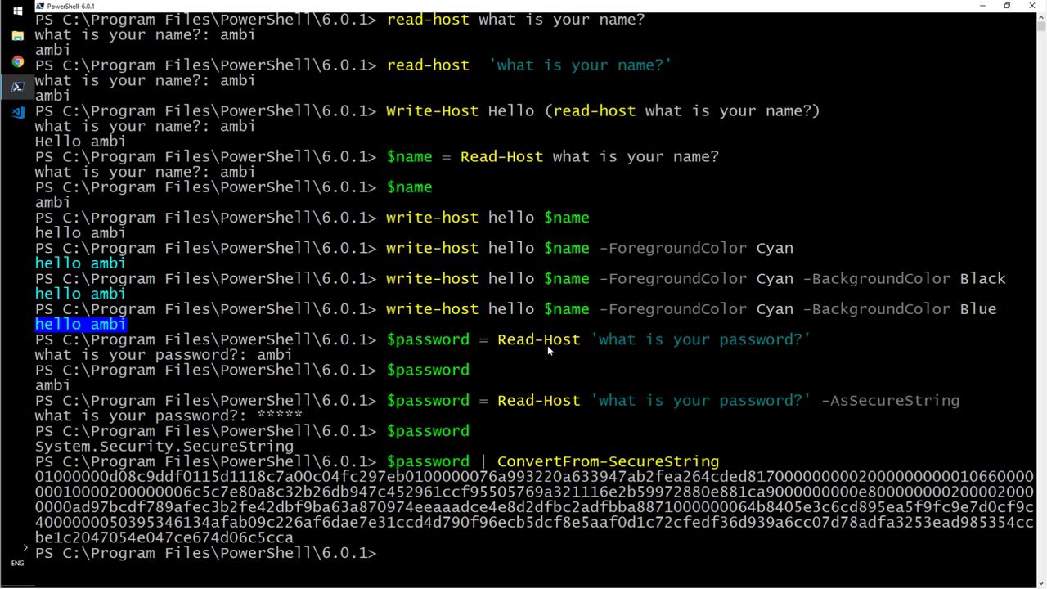
pyautogui.moveTo(756, 199)
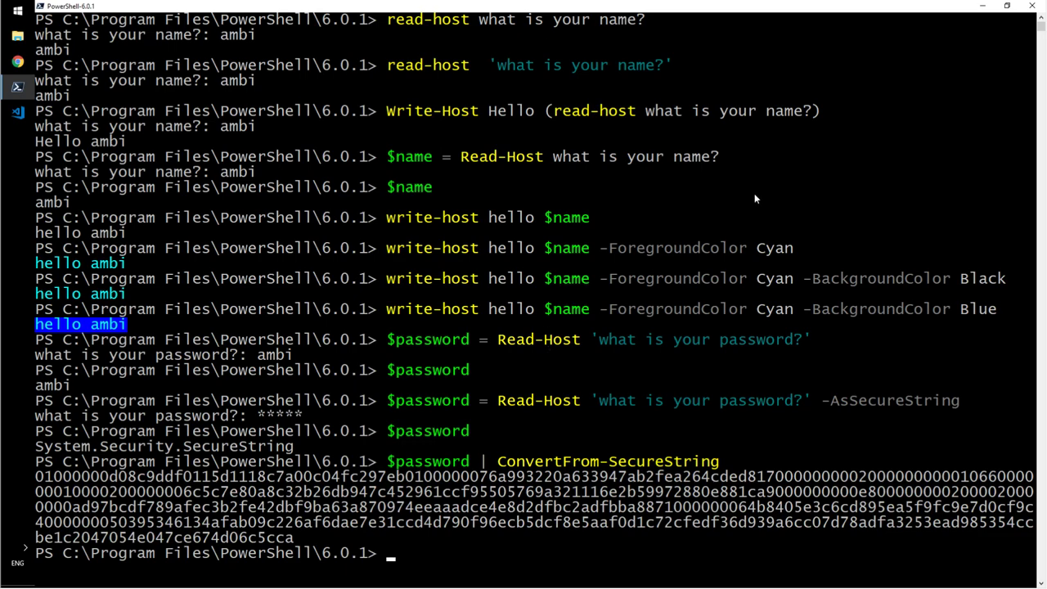